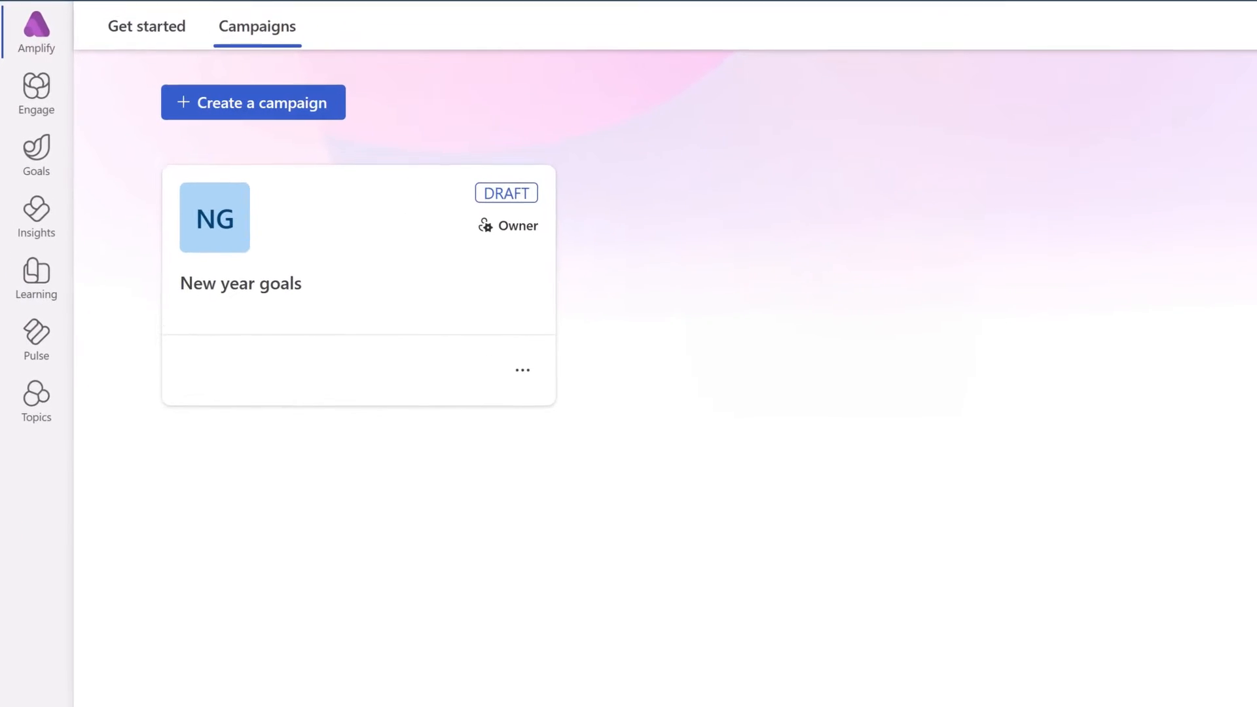
# Step: Start a new campaign named 'Fundraising 5K', describing promotion of the 5K fundraiser
pyautogui.click(253, 102)
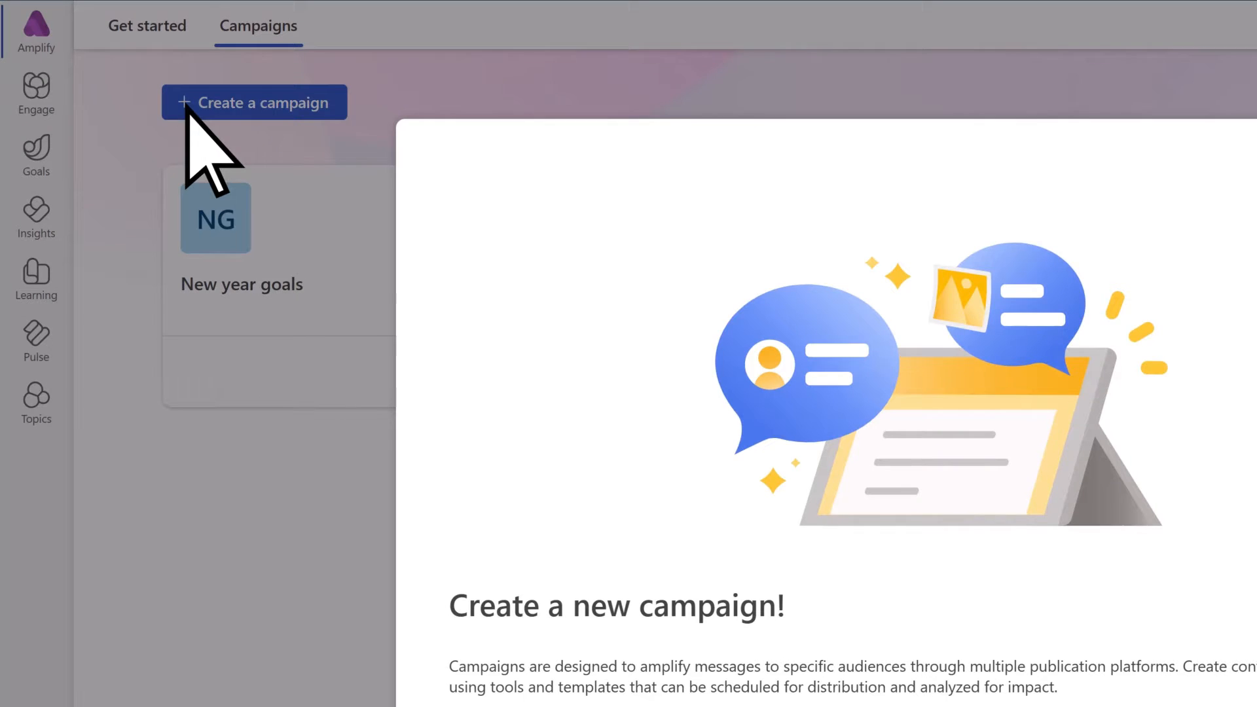
pyautogui.click(253, 102)
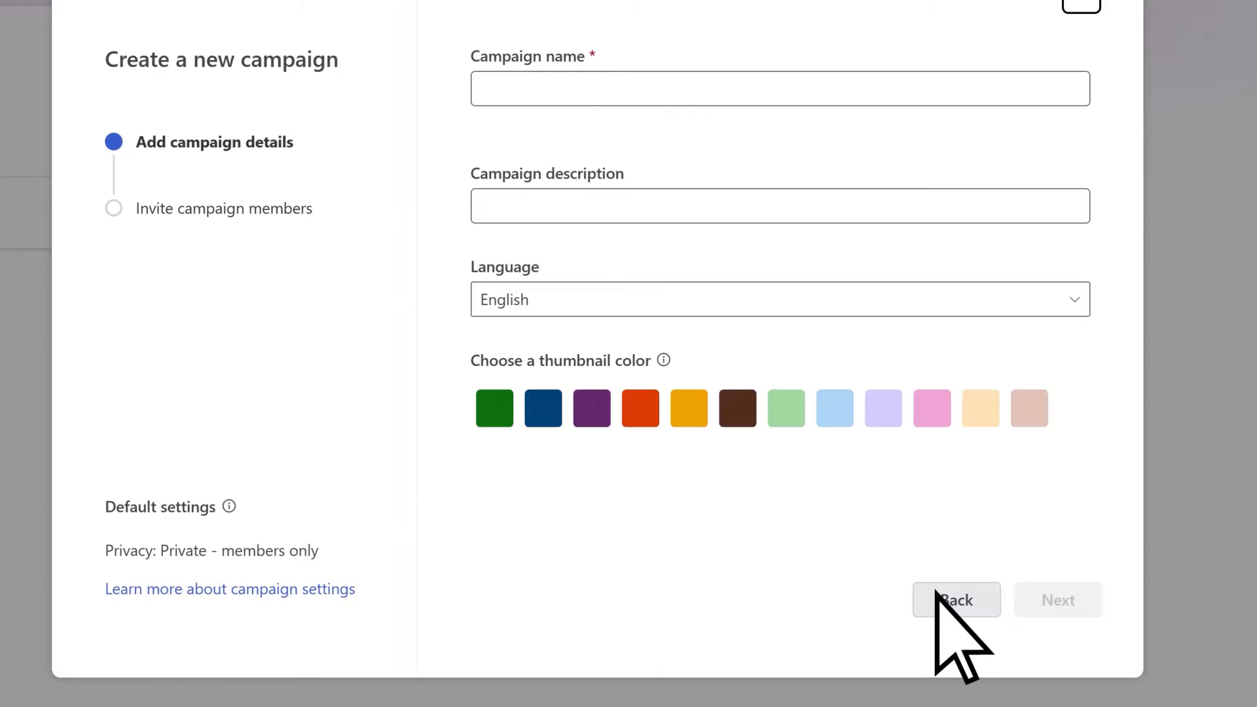
pyautogui.click(779, 89)
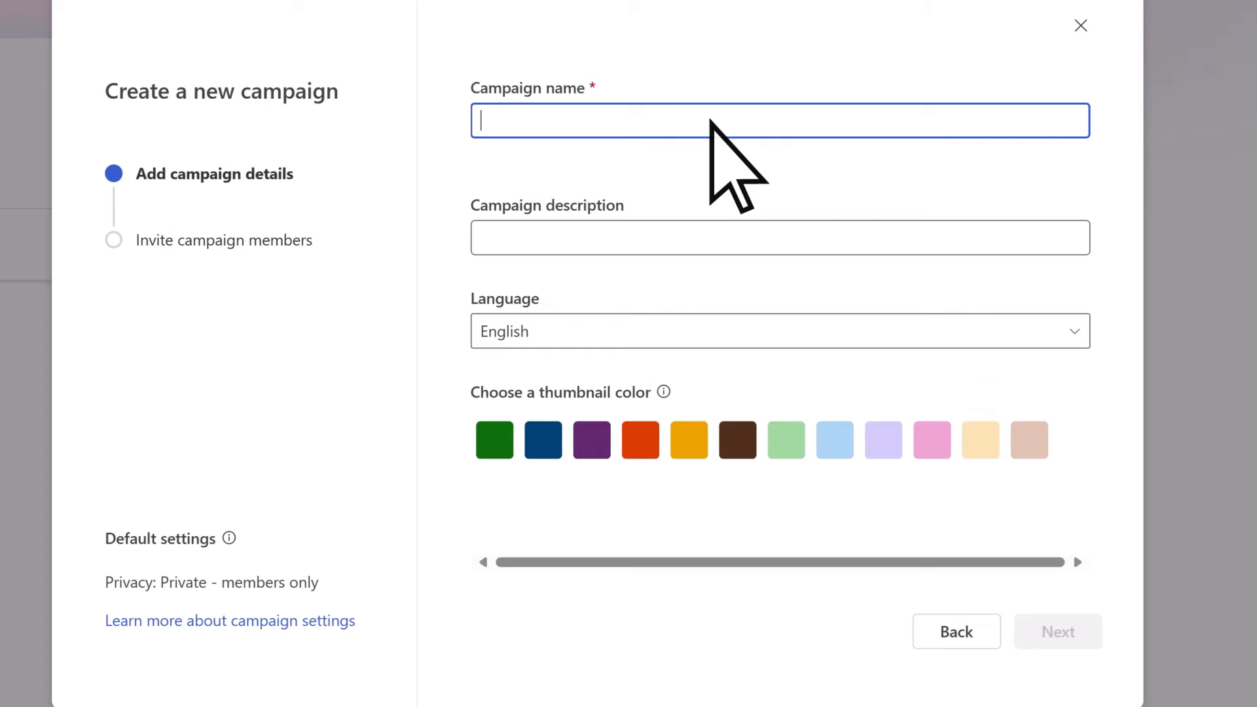
pyautogui.write('This campaign includes publications to promote the 5K fundraiser later this month.')
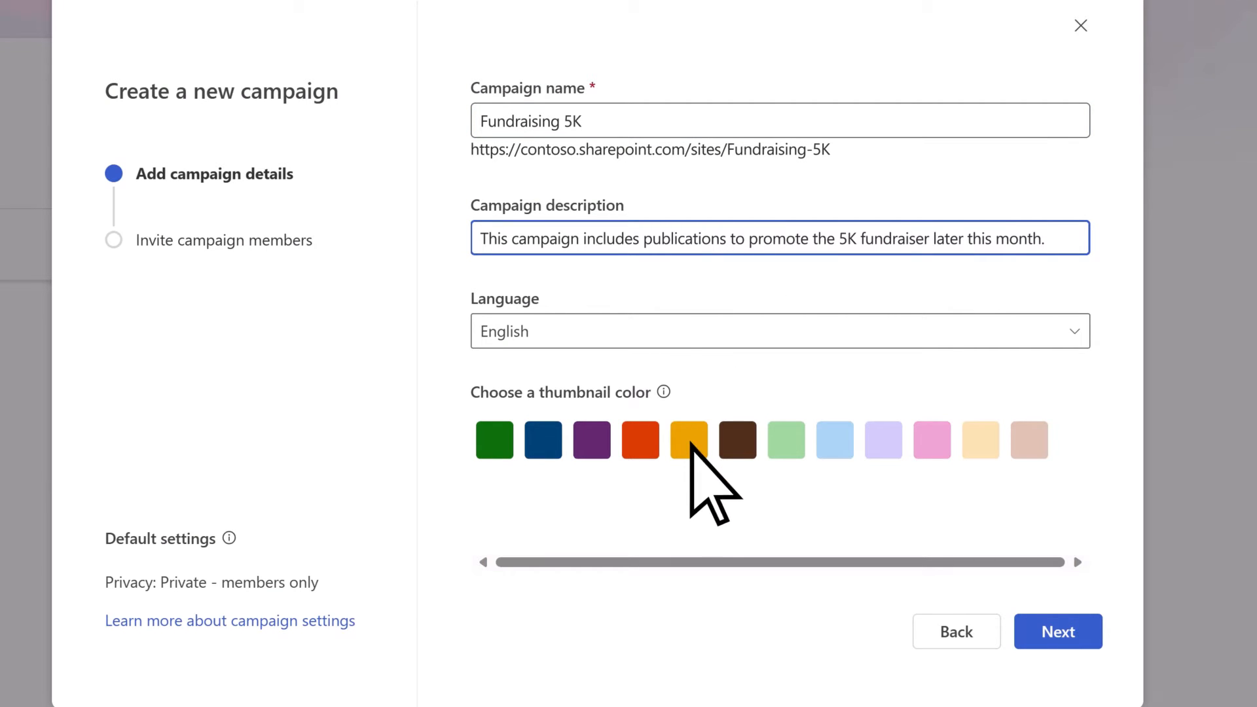
# Step: Invite Joni and a second member as editor and approver, then create the campaign
pyautogui.click(1057, 631)
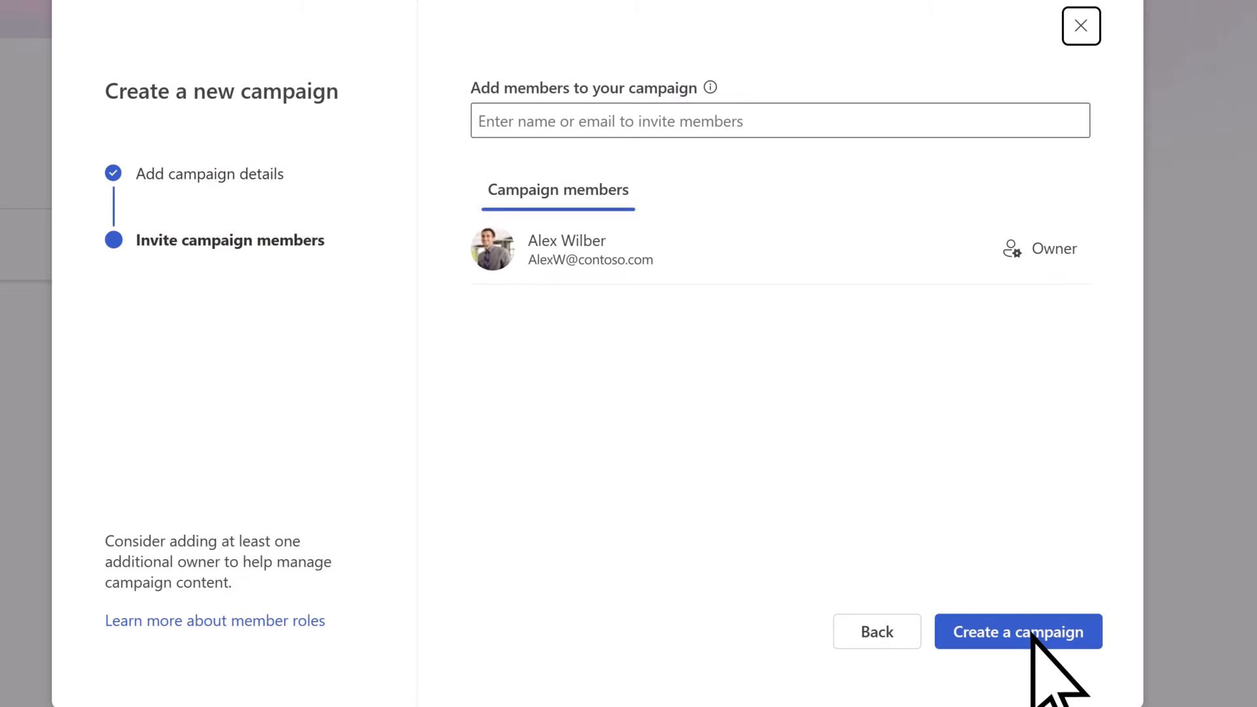
pyautogui.write('joni')
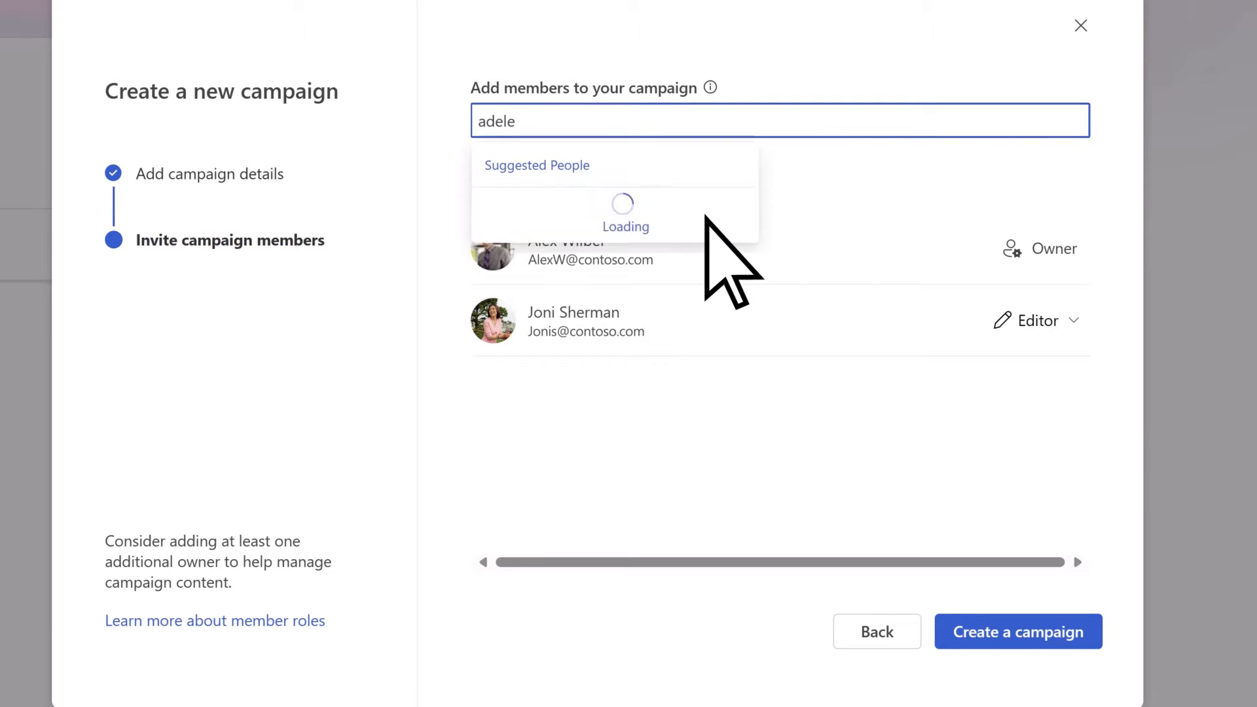
pyautogui.click(625, 212)
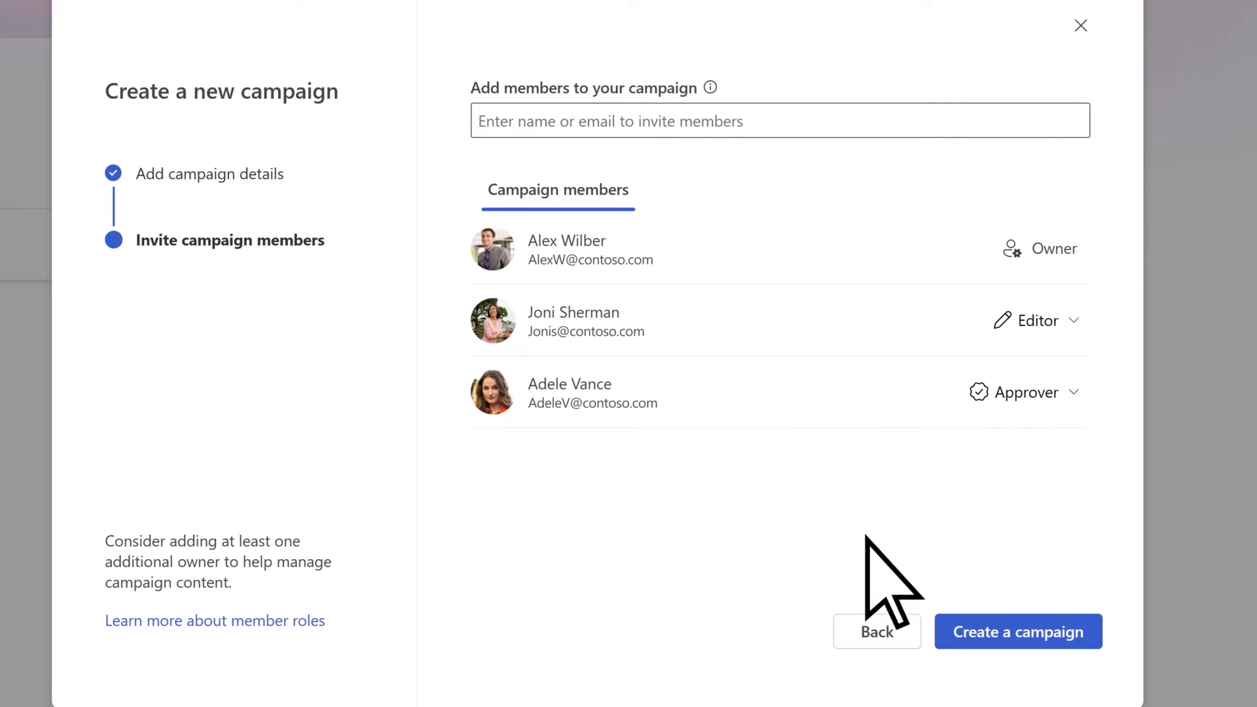
pyautogui.click(1018, 632)
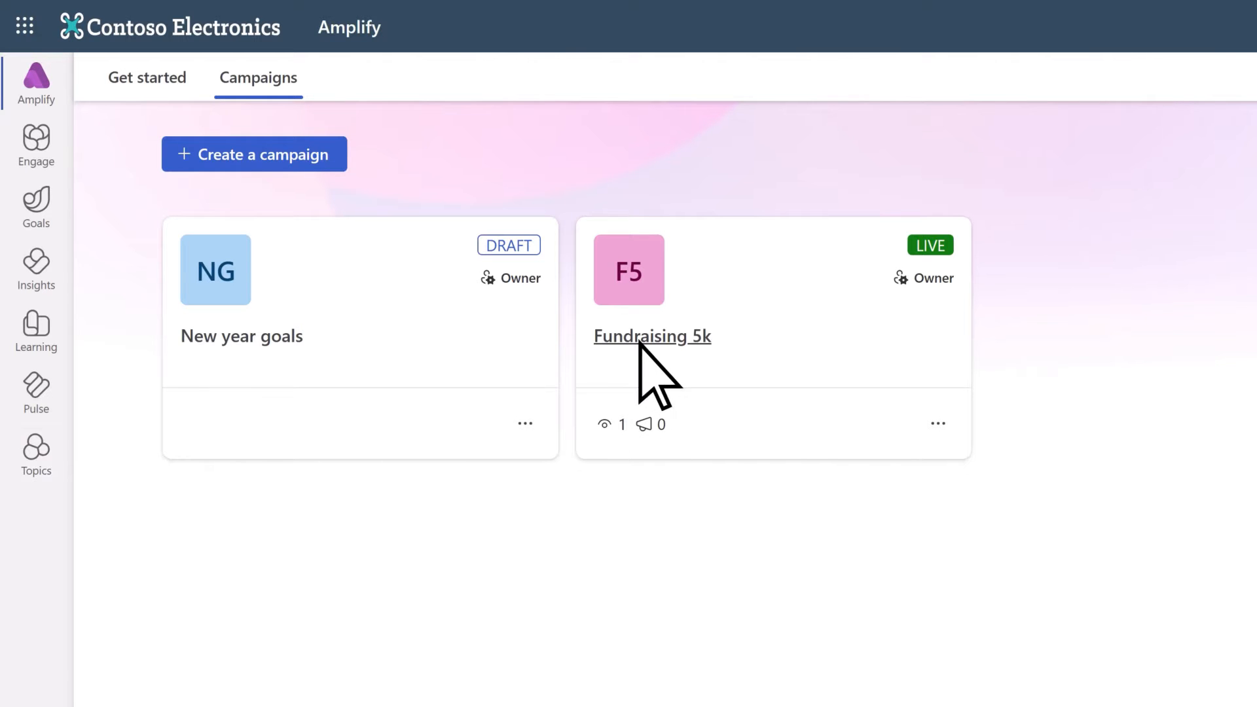
# Step: Open the Fundraising 5k campaign card and scroll through its overview
pyautogui.click(651, 336)
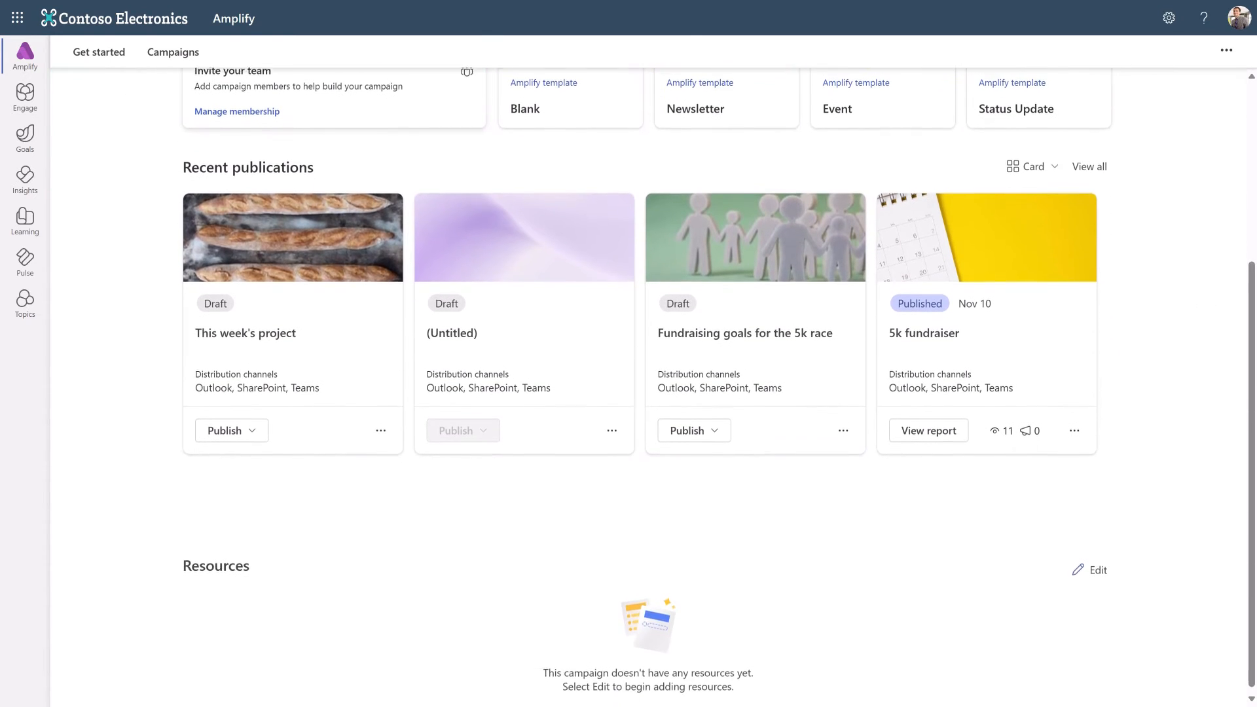
pyautogui.scroll(-3)
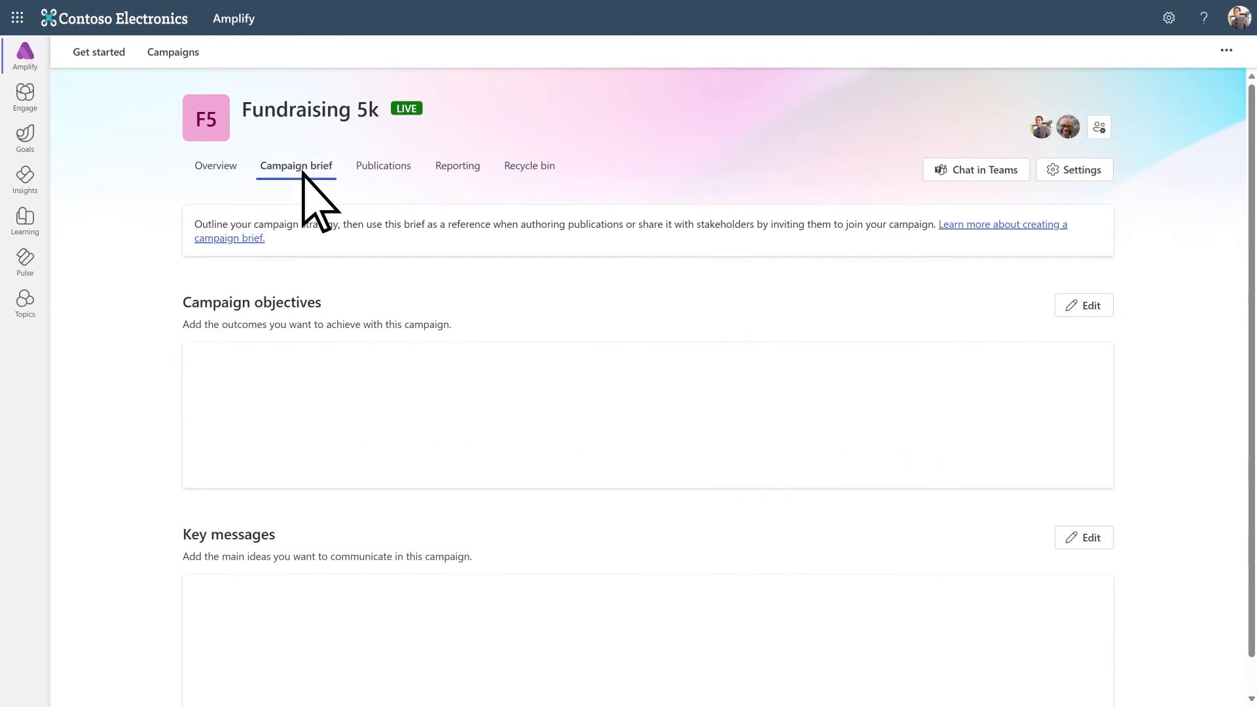
# Step: Save objective 'Get 100 people to participate in the 5K.' and a charitable-cause key message
pyautogui.click(1082, 304)
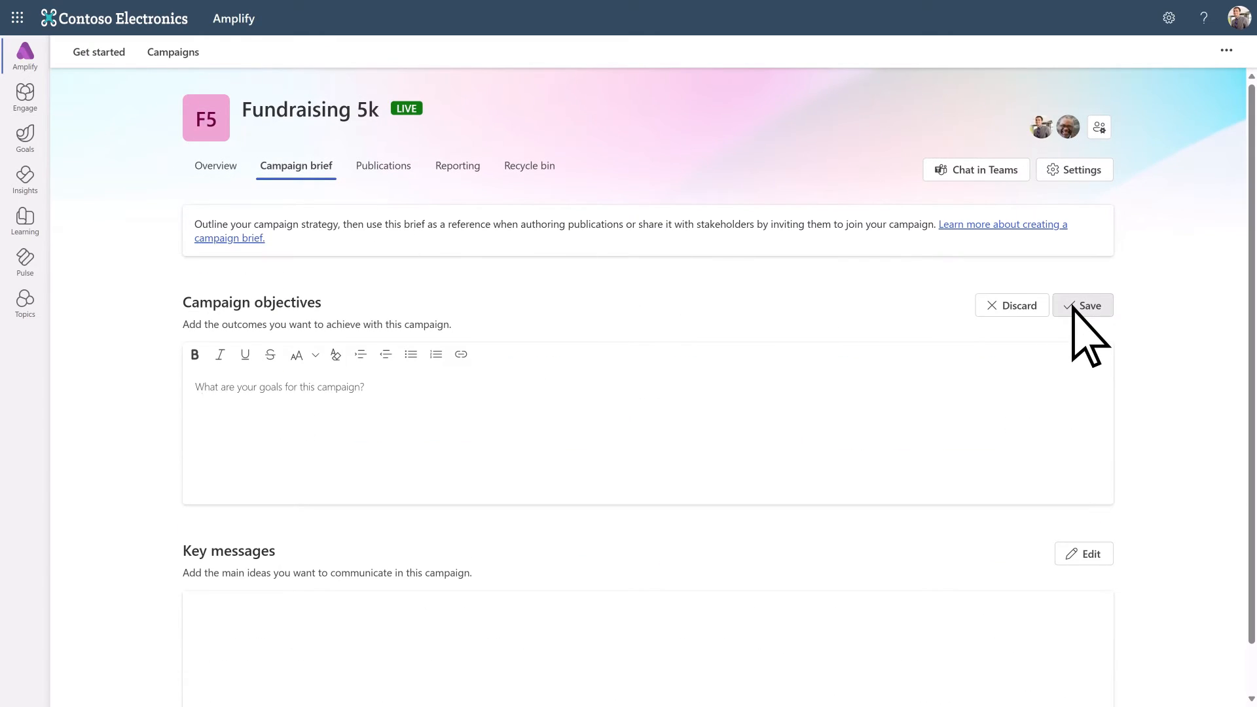
pyautogui.click(1084, 304)
pyautogui.write('Our organization supports the values of this c')
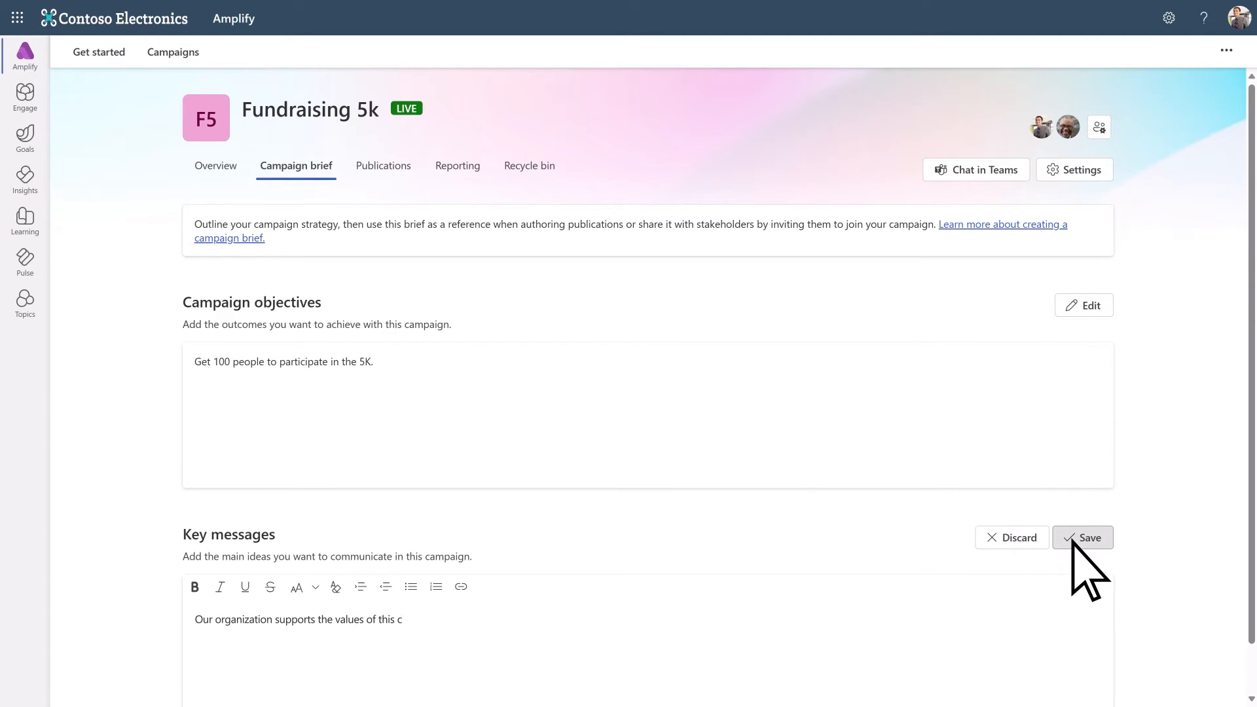
pyautogui.click(1083, 537)
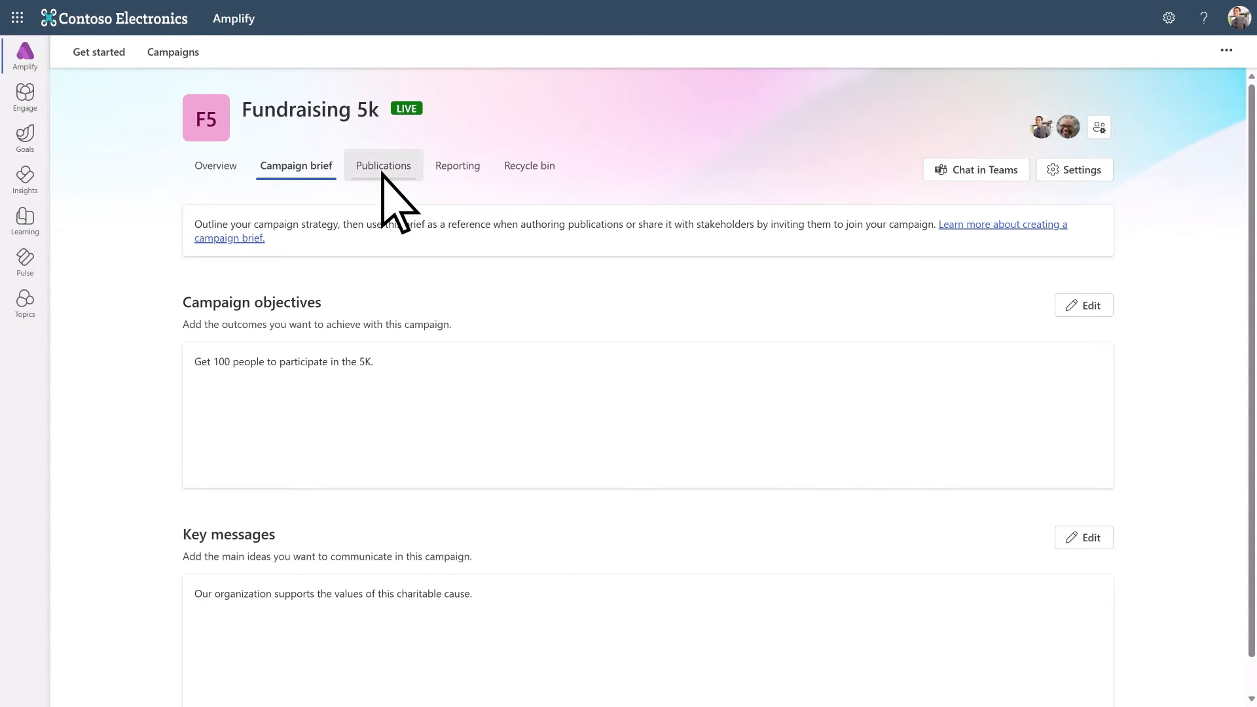
# Step: Check the campaign's publications, then view its reporting (75% unique viewers, 12 promotions)
pyautogui.click(383, 166)
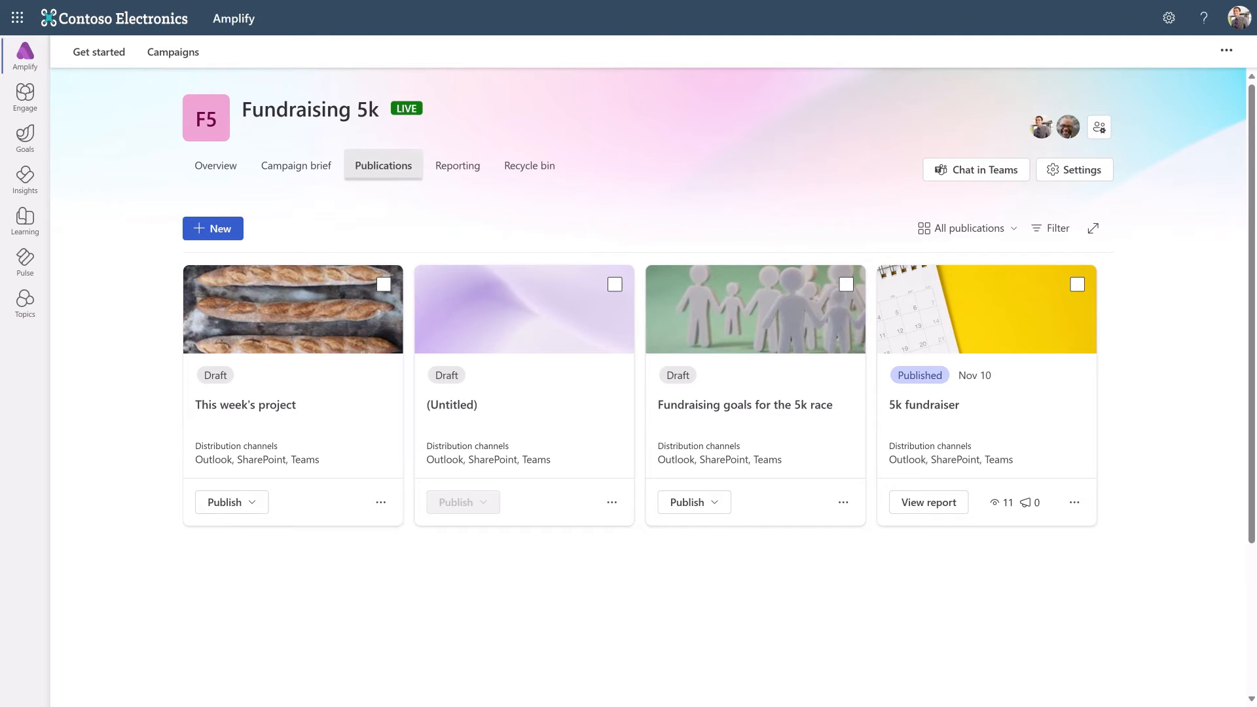
pyautogui.click(457, 165)
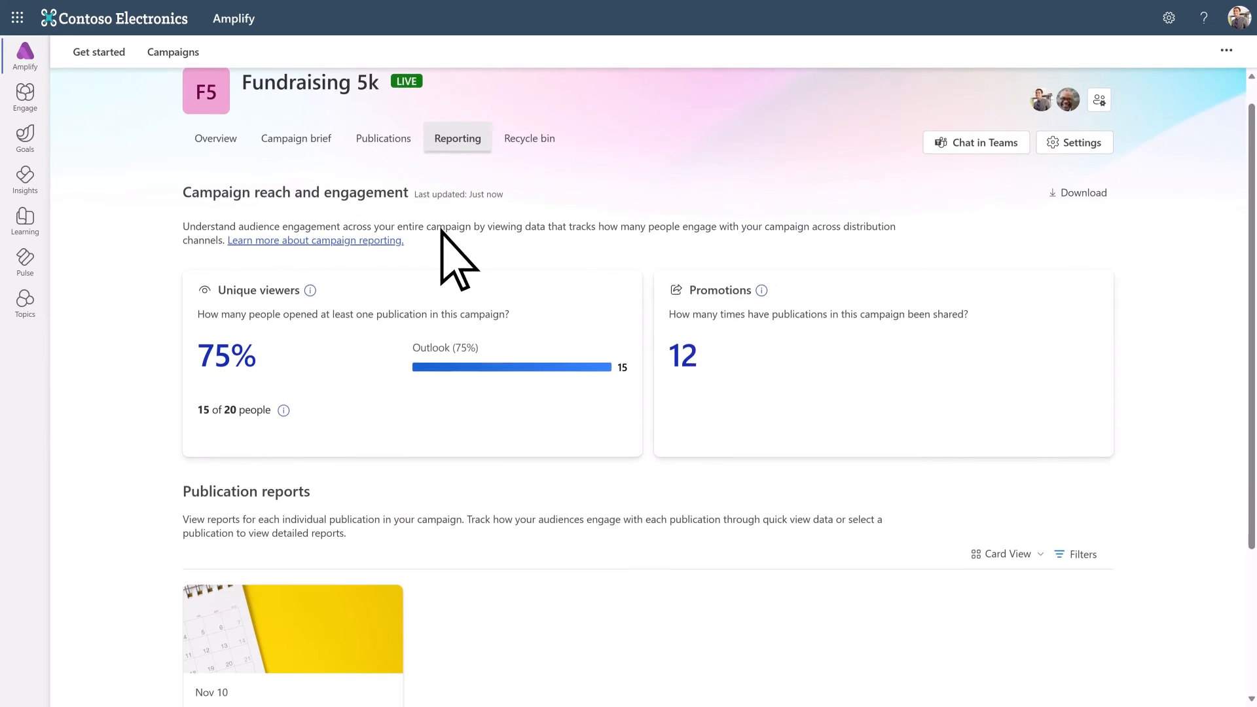
# Step: Open and scroll the 5k fundraiser publication's report with per-channel Outlook engagement rows
pyautogui.scroll(-3)
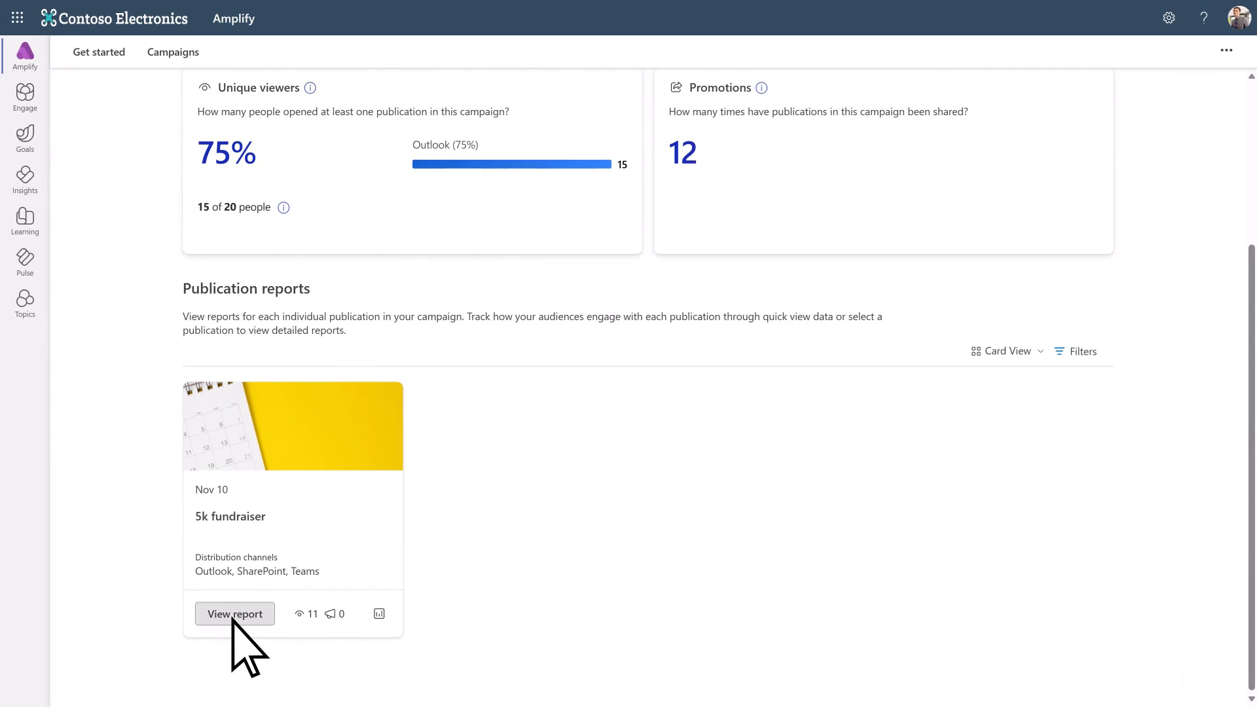
pyautogui.click(235, 613)
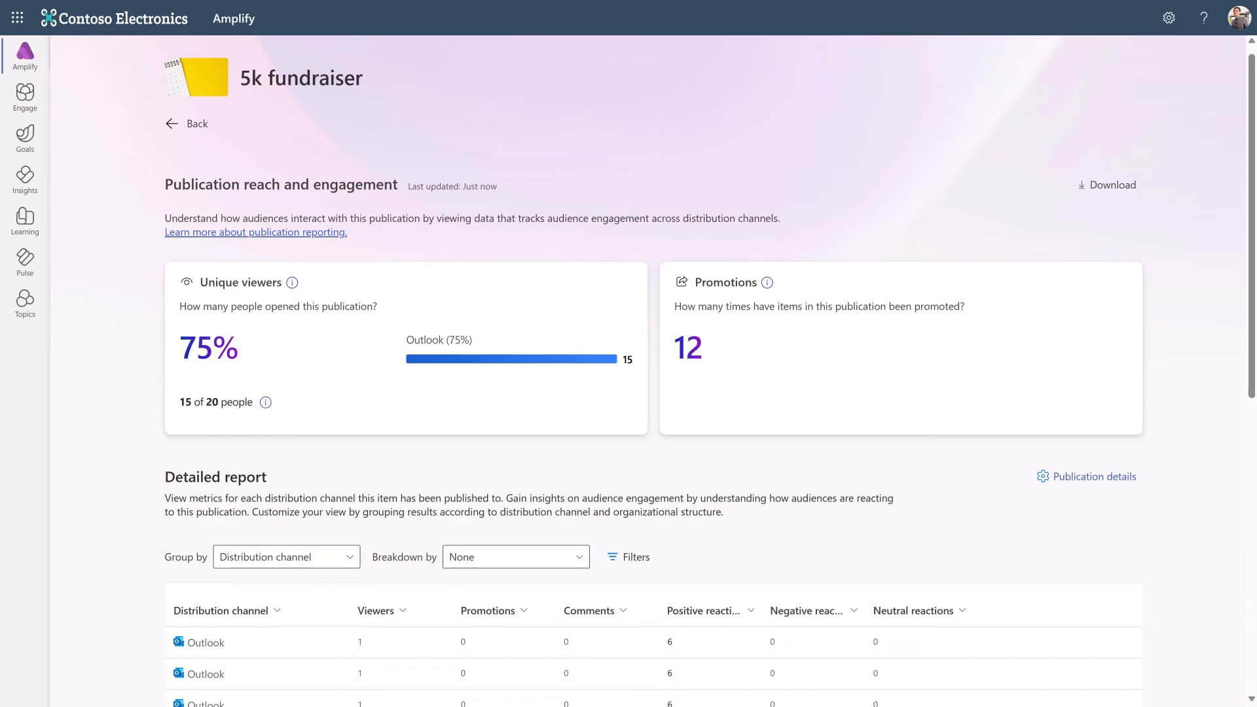
pyautogui.scroll(-3)
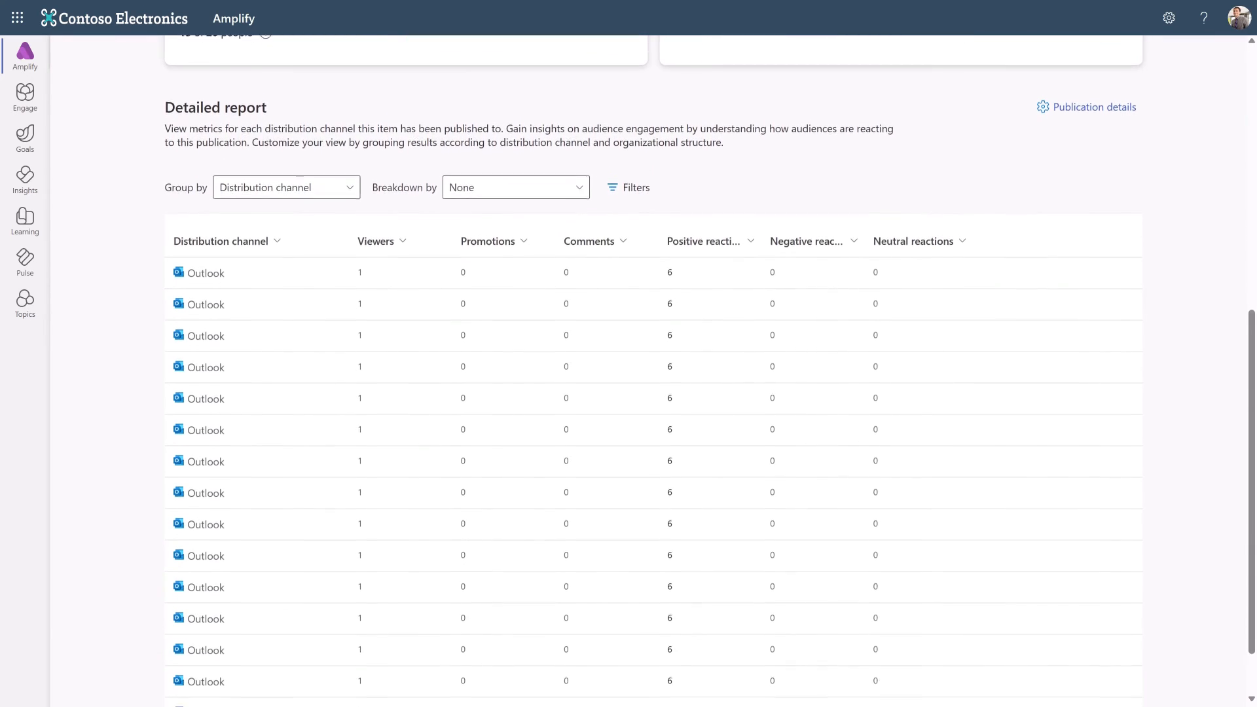